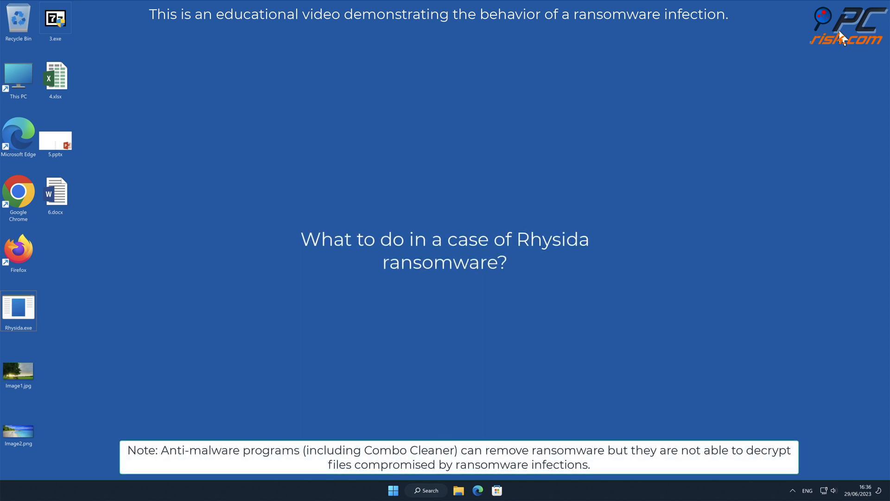
{"action": "mouse_move", "coordinate": [434, 267]}
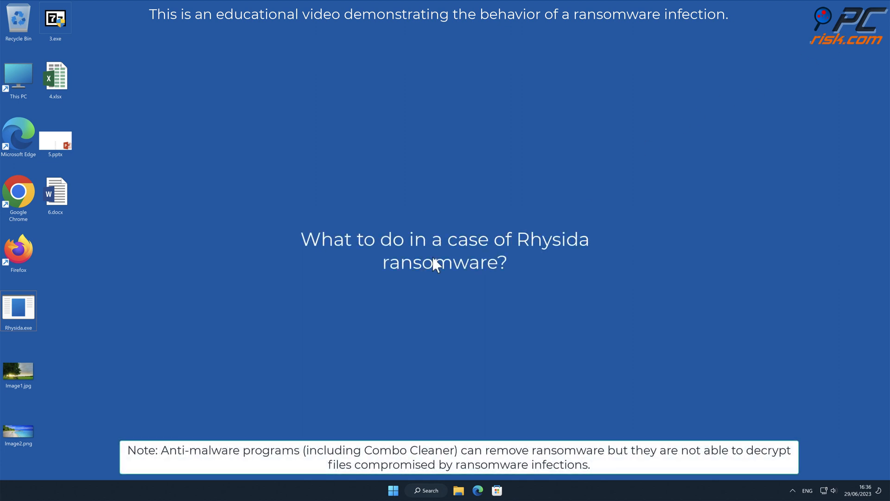
Open Image2.png to confirm it displays, then close the preview.
{"action": "left_click", "coordinate": [18, 431]}
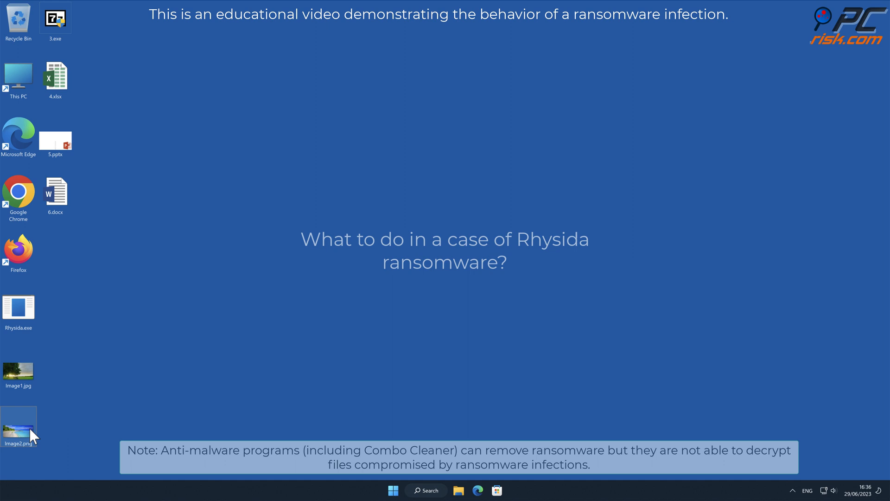
{"action": "double_click", "coordinate": [18, 428]}
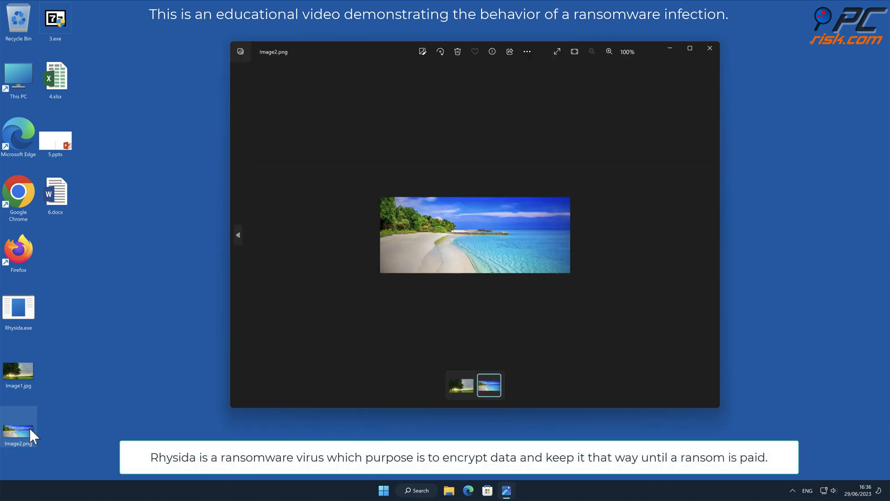
{"action": "mouse_move", "coordinate": [808, 195]}
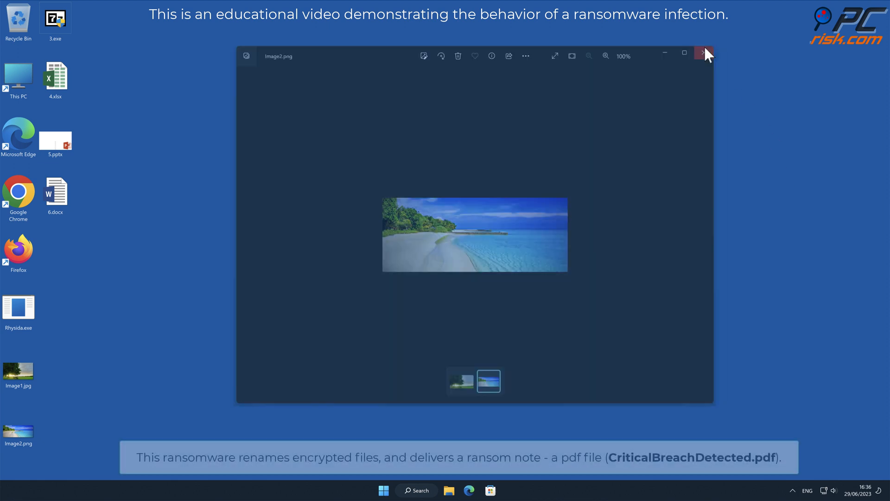
{"action": "left_click", "coordinate": [702, 56]}
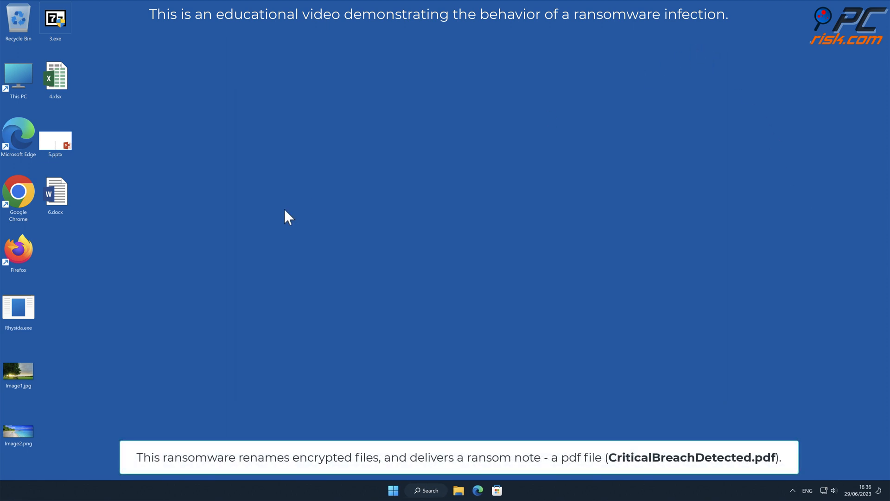
Launch Rhysida.exe and approve the User Account Control prompt so files get encrypted.
{"action": "left_click", "coordinate": [18, 308]}
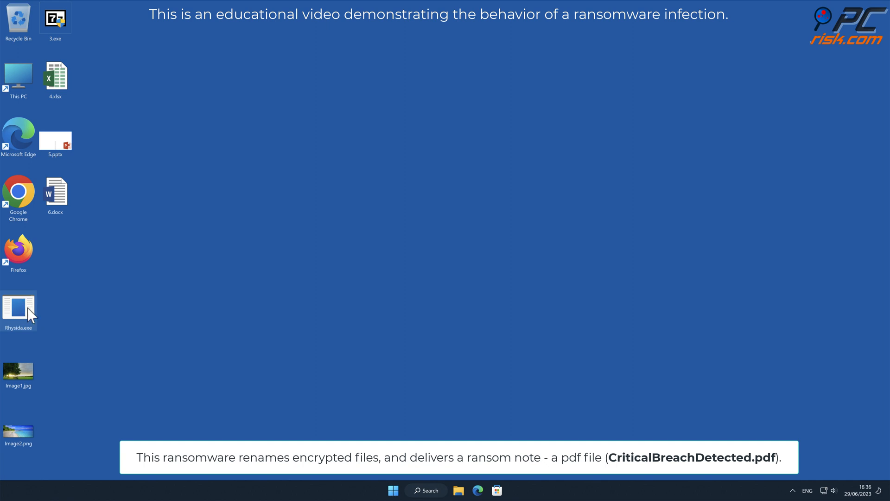
{"action": "right_click", "coordinate": [18, 307]}
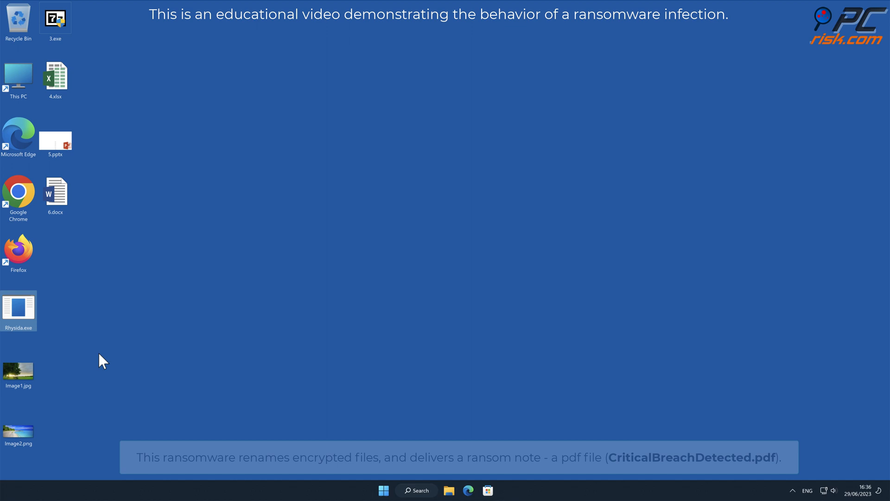
{"action": "double_click", "coordinate": [18, 308]}
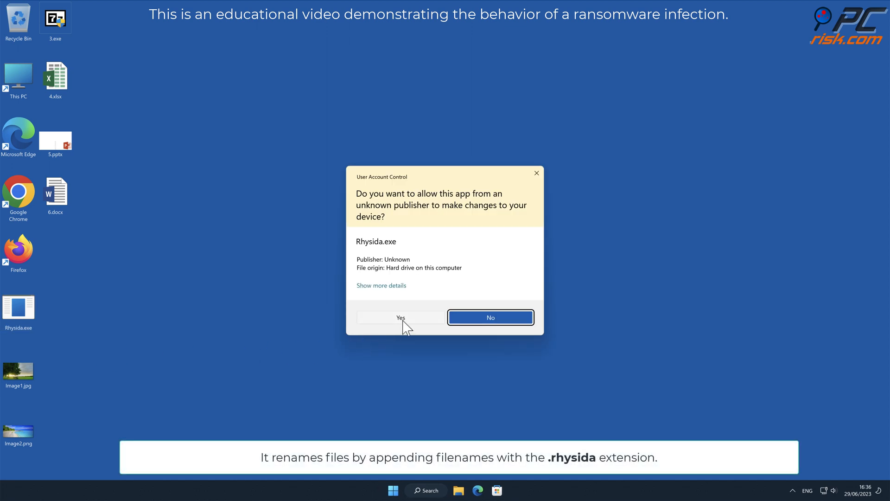
{"action": "left_click", "coordinate": [400, 317]}
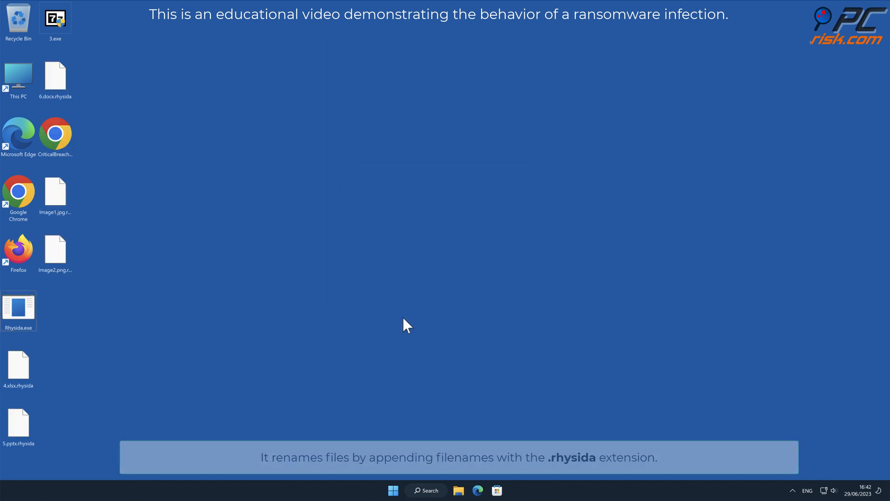
{"action": "left_click", "coordinate": [55, 250]}
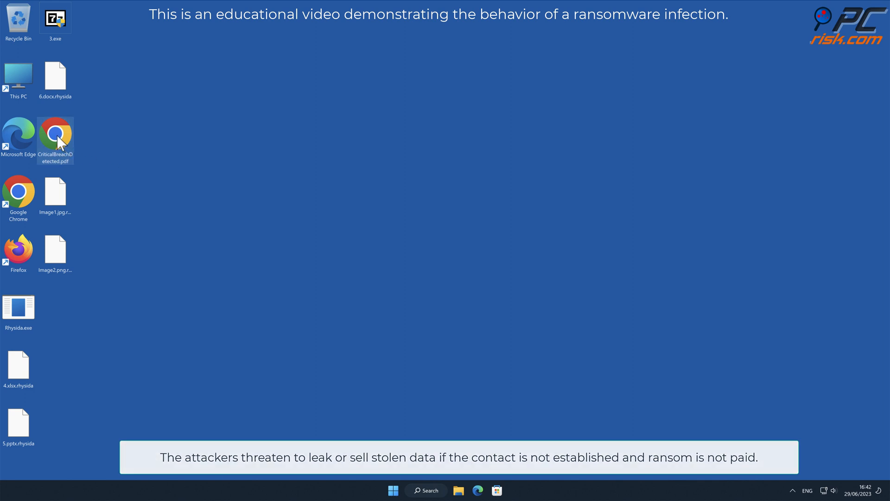
{"action": "double_click", "coordinate": [56, 134]}
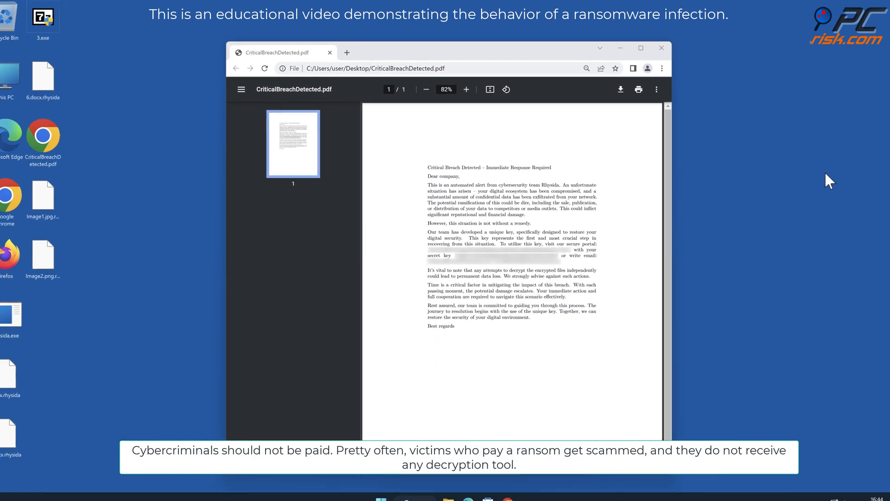
{"action": "left_click", "coordinate": [662, 47]}
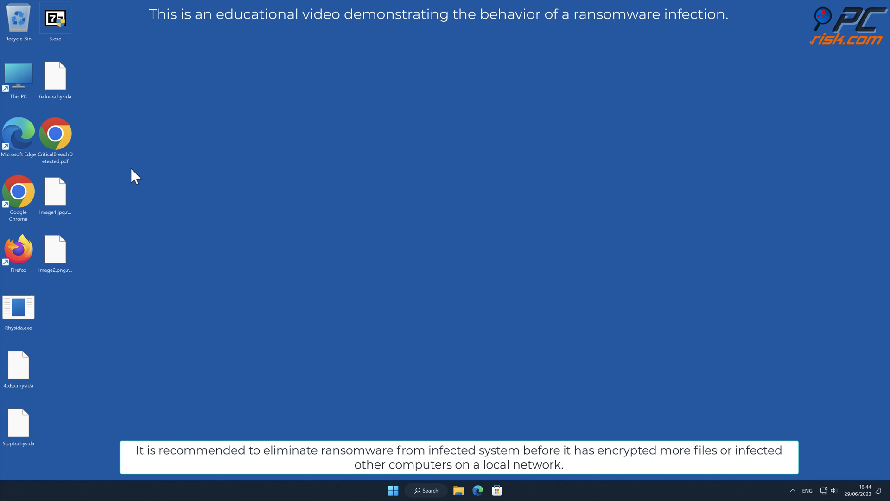
{"action": "double_click", "coordinate": [19, 191]}
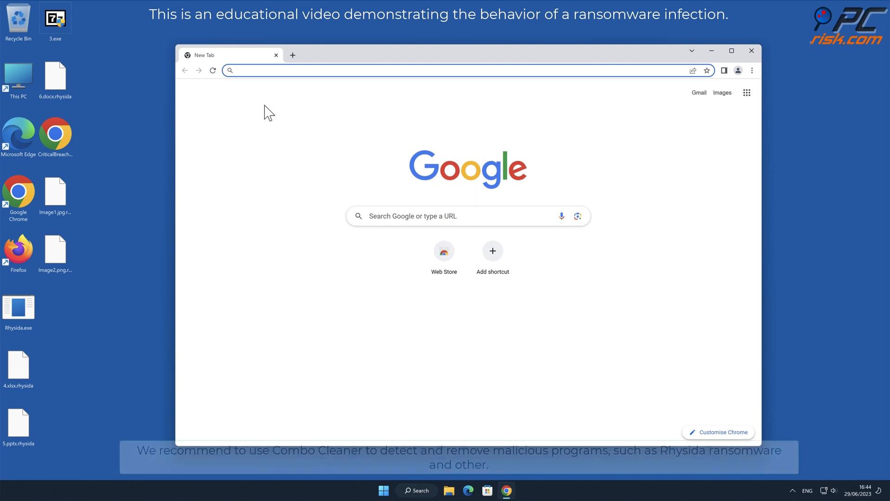
{"action": "type", "text": "www.comboc"}
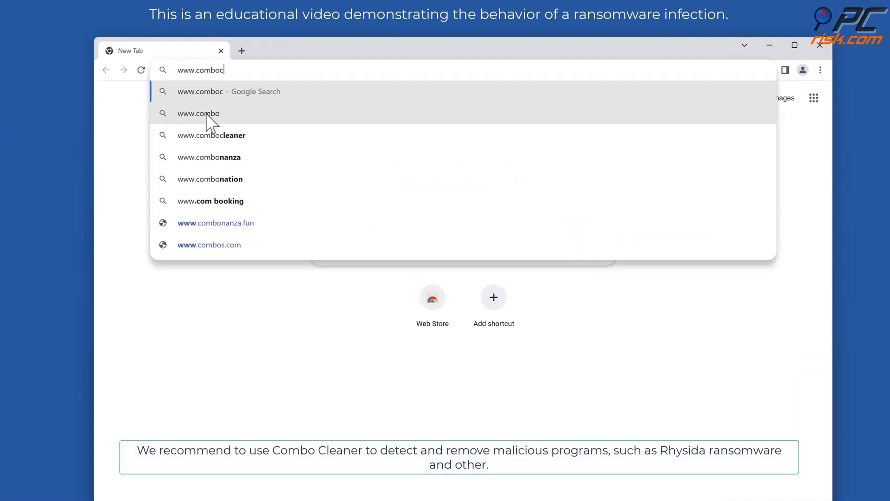
{"action": "left_click", "coordinate": [211, 135]}
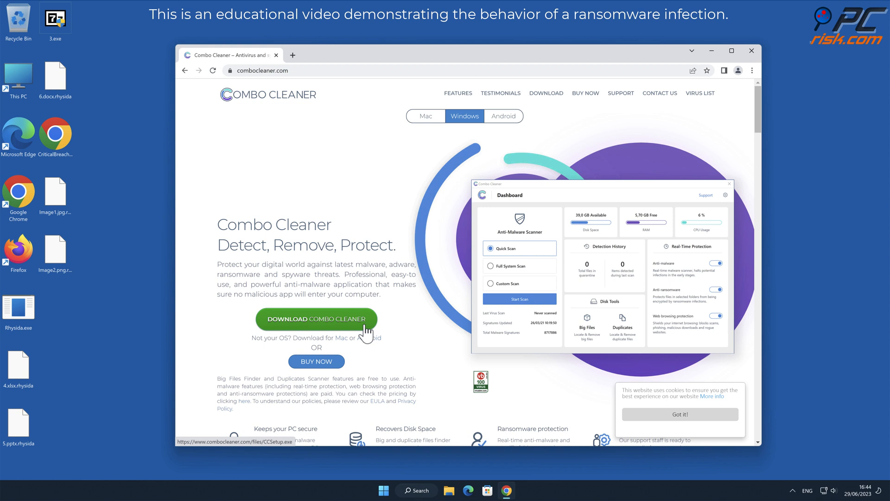
{"action": "left_click", "coordinate": [317, 319]}
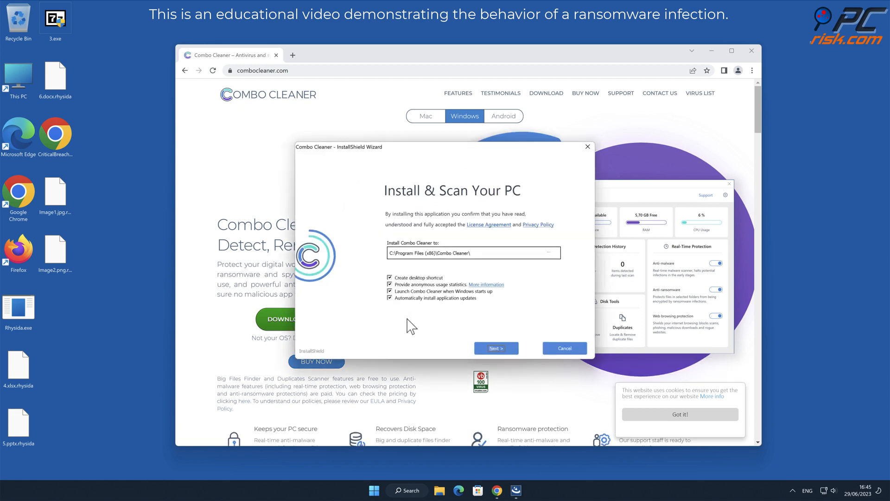
Install Combo Cleaner through the InstallShield Wizard and finish with Launch Combo Cleaner checked.
{"action": "left_click", "coordinate": [497, 348]}
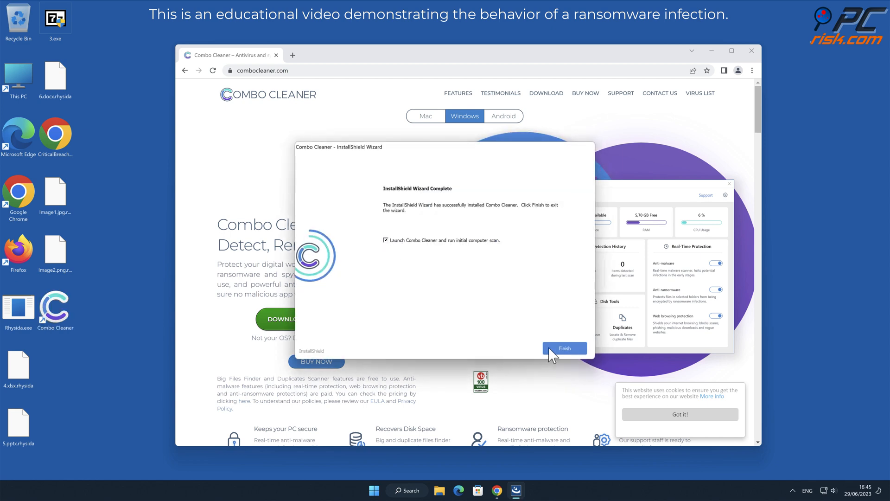
{"action": "left_click", "coordinate": [564, 348]}
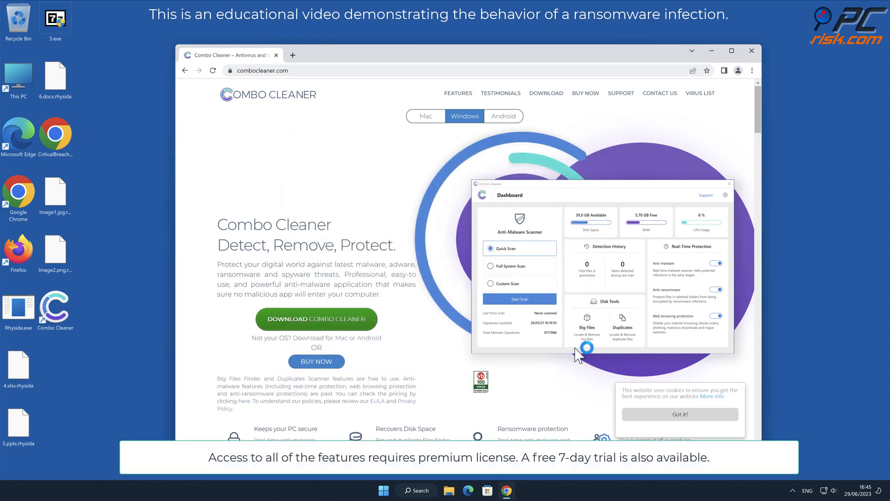
{"action": "left_click", "coordinate": [752, 51]}
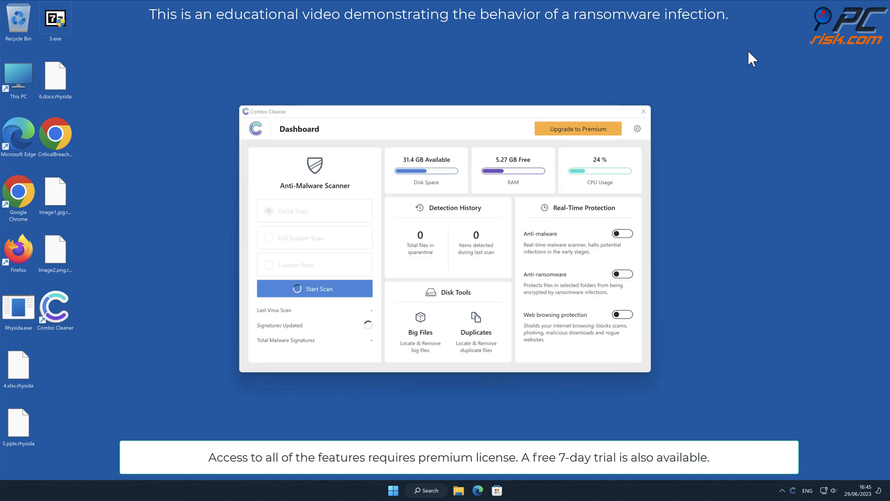
Scan the computer, remove the detected Rhysida.exe Trojan, and dismiss the license confirmation.
{"action": "left_click", "coordinate": [314, 288]}
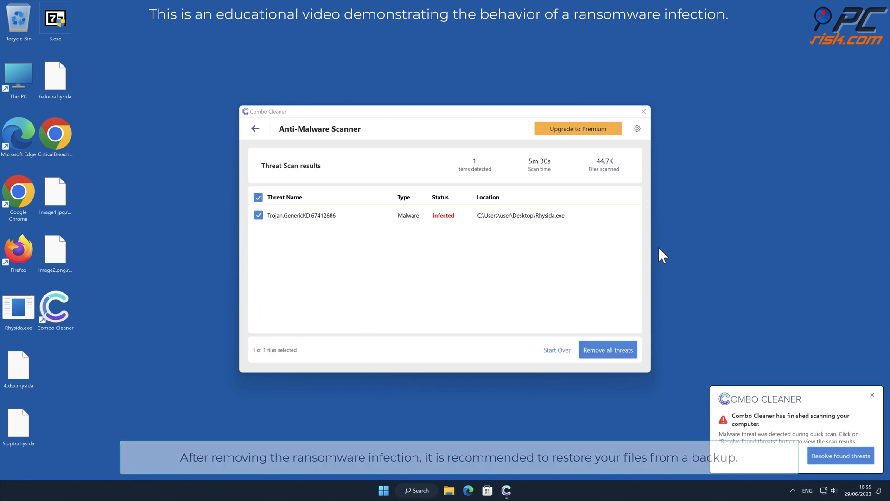
{"action": "left_click", "coordinate": [579, 128]}
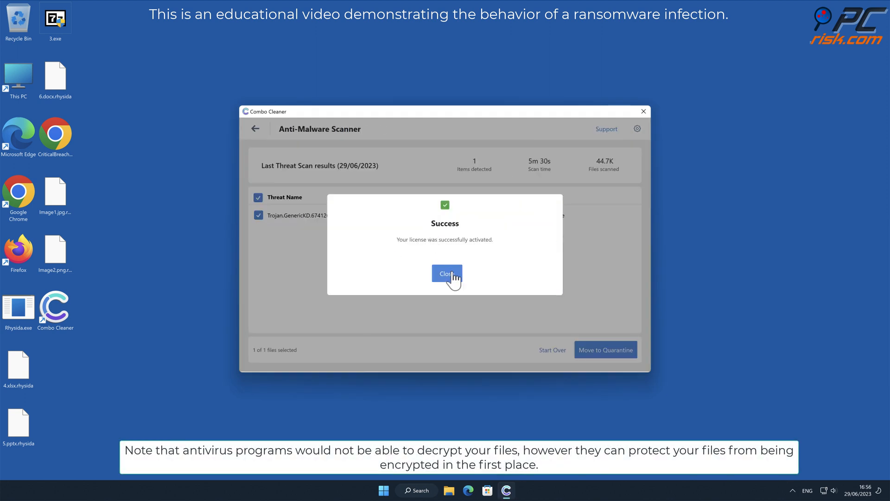
{"action": "left_click", "coordinate": [606, 349]}
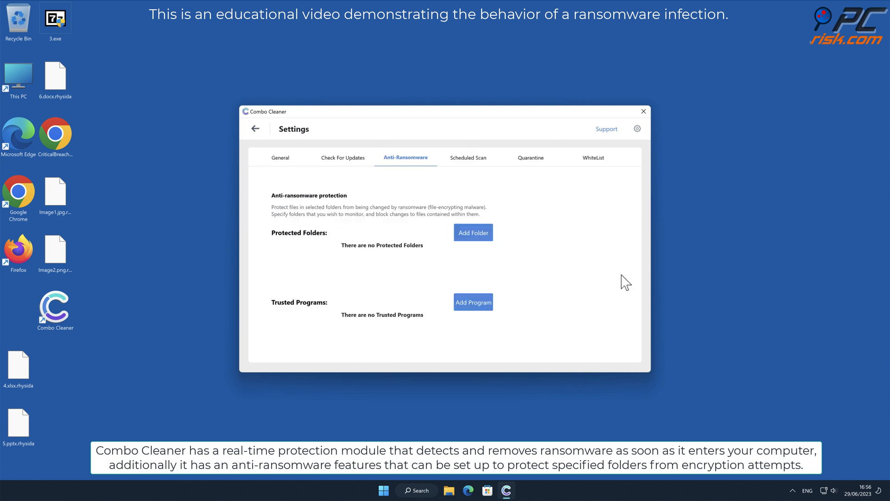
Add Desktop as an anti-ransomware protected folder and go back to the Dashboard.
{"action": "left_click", "coordinate": [473, 232]}
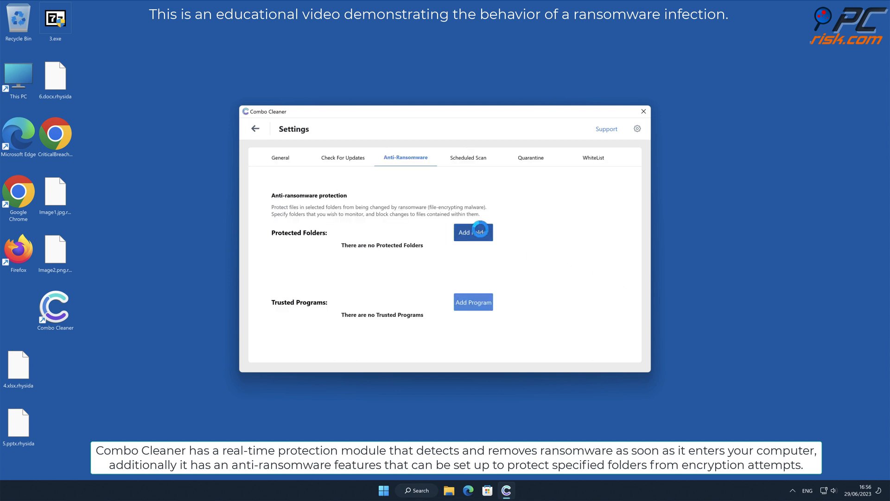
{"action": "left_click", "coordinate": [474, 232]}
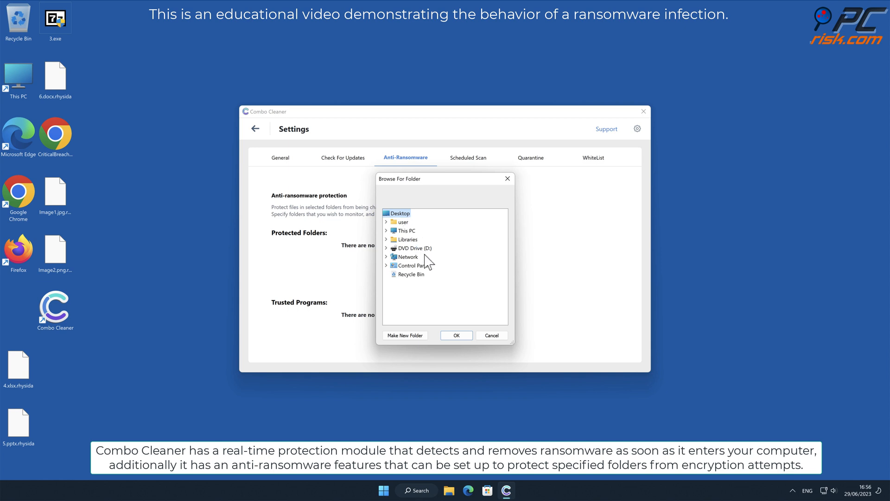
{"action": "left_click", "coordinate": [456, 336]}
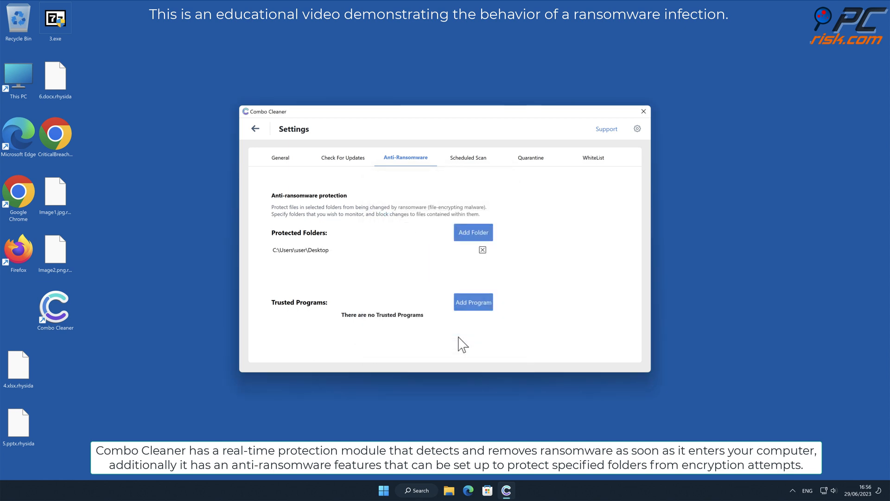
{"action": "left_click", "coordinate": [255, 129]}
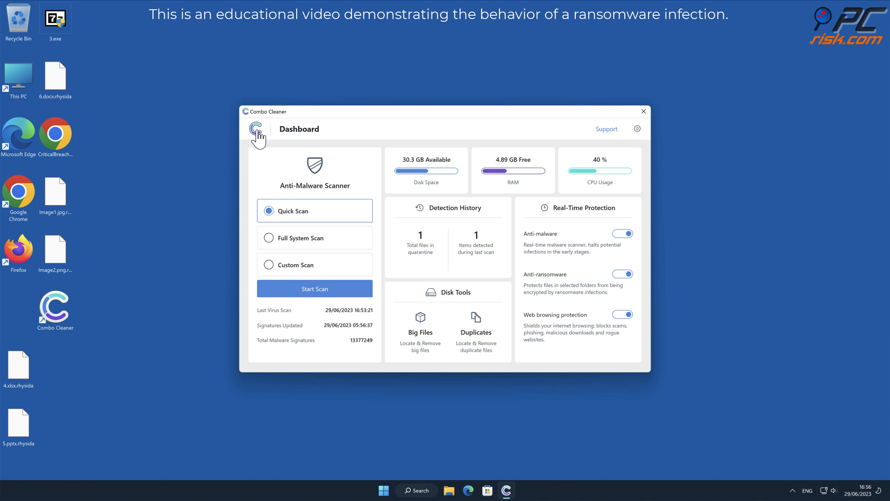